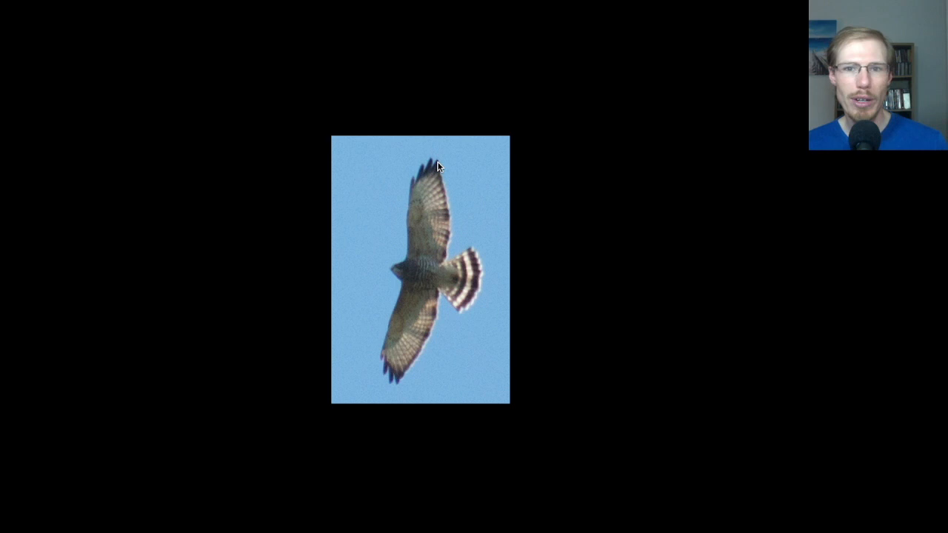
mouse_move(468, 254)
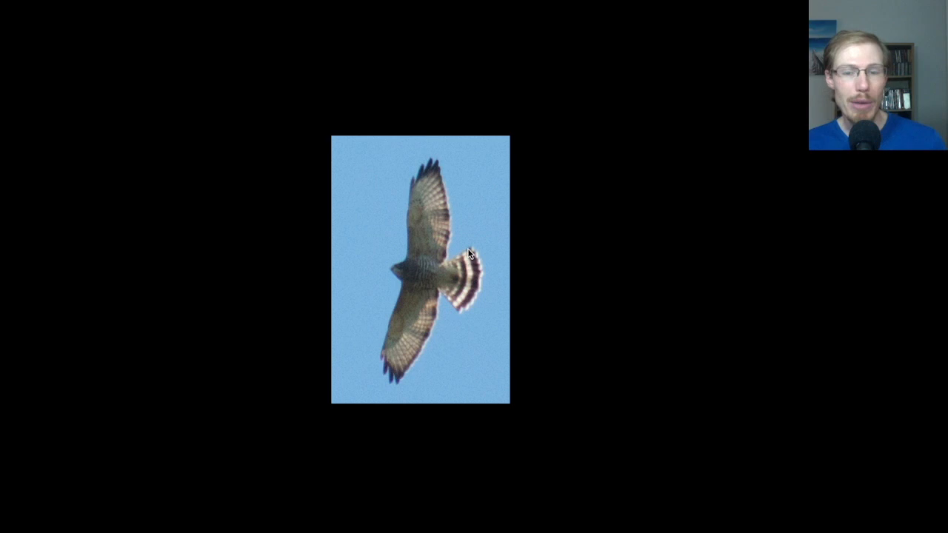
mouse_move(426, 289)
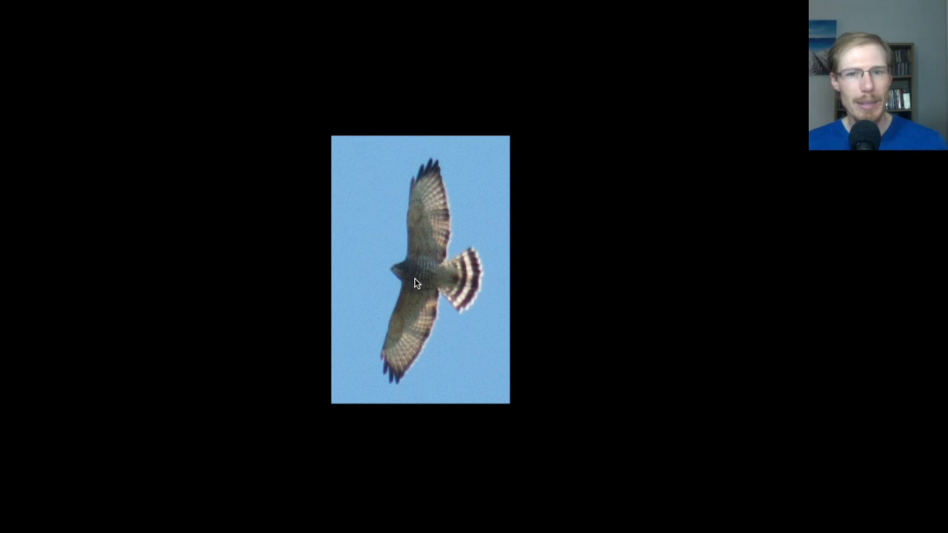
mouse_move(452, 169)
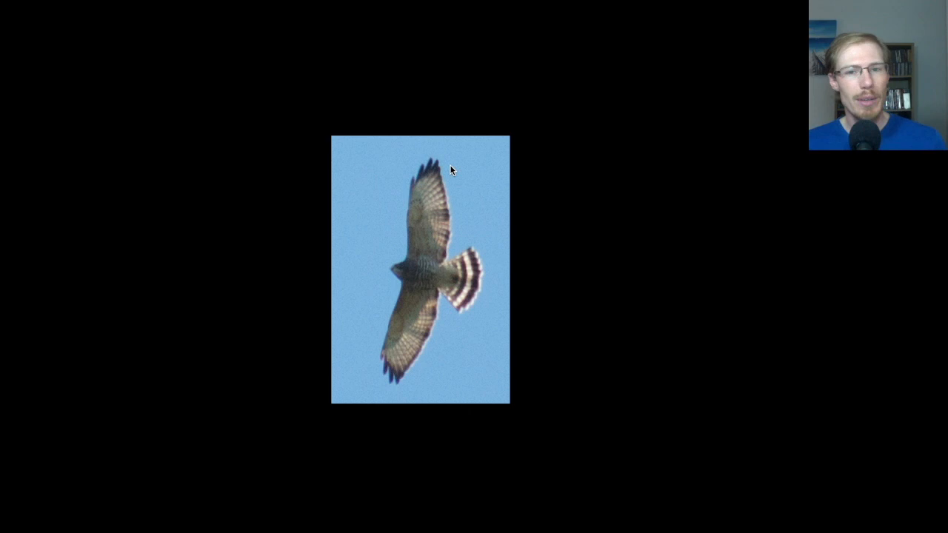
mouse_move(468, 259)
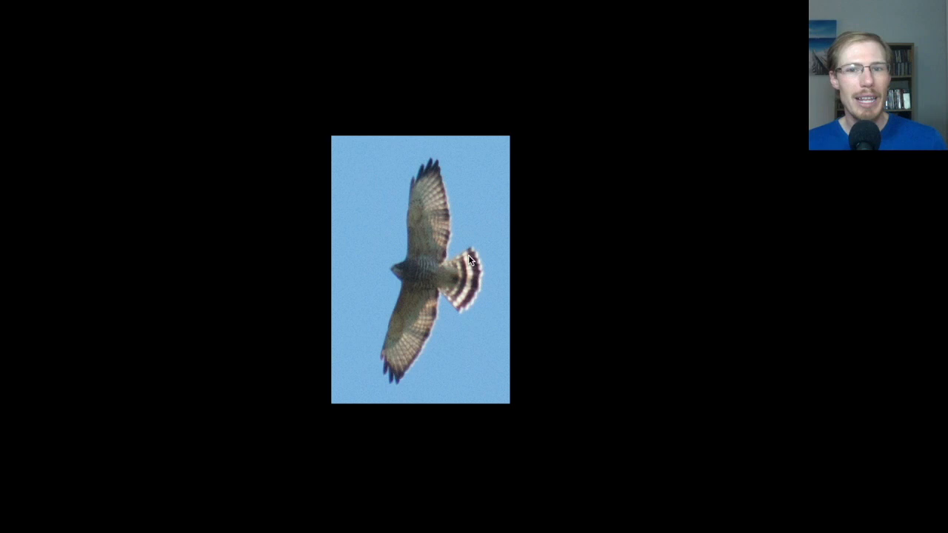
mouse_move(403, 282)
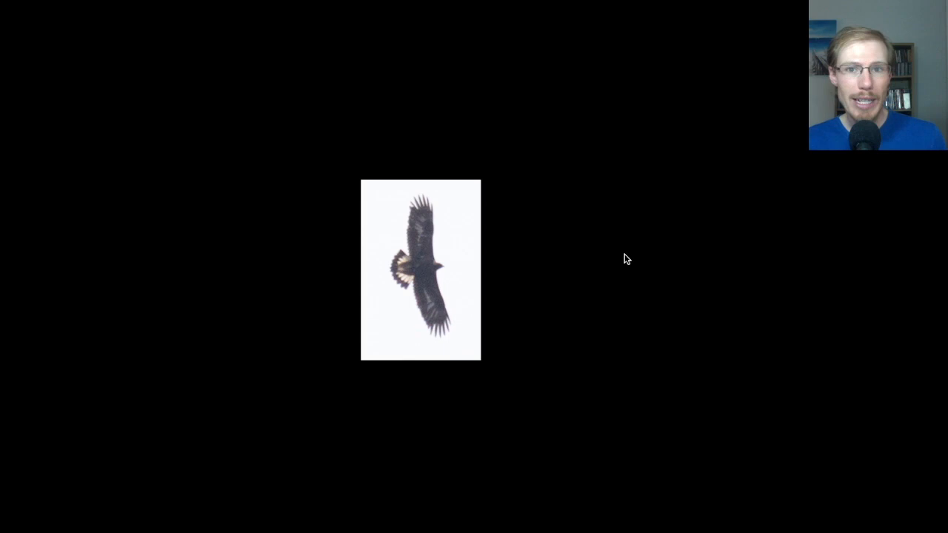
mouse_move(567, 270)
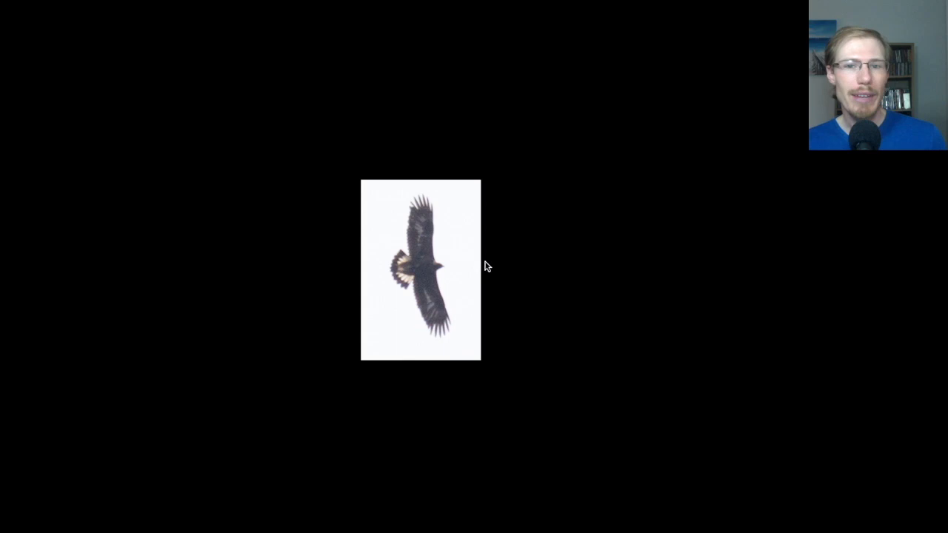
mouse_move(403, 250)
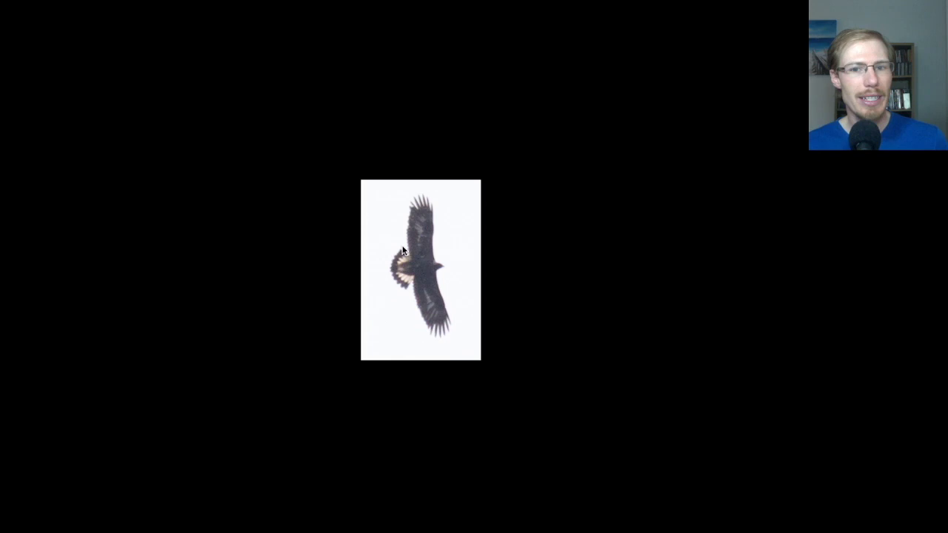
mouse_move(453, 272)
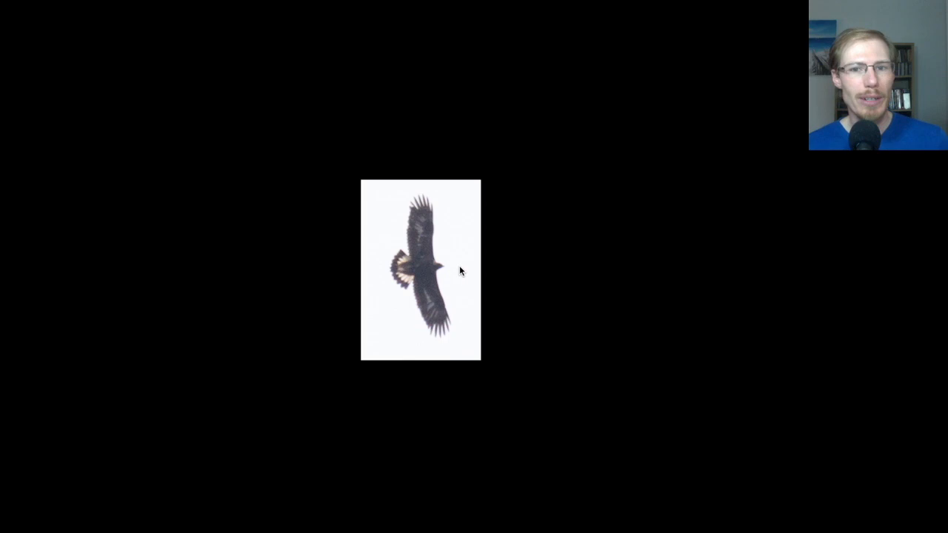
mouse_move(416, 233)
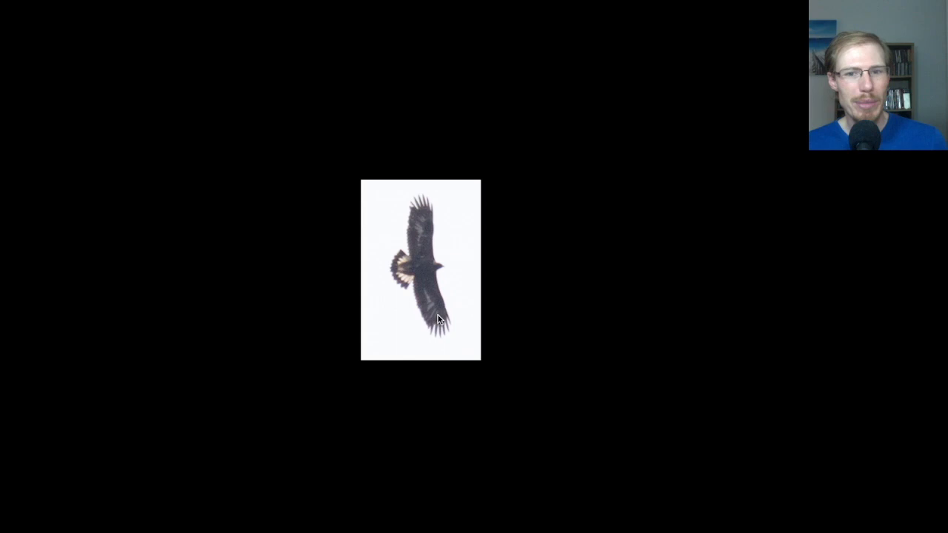
mouse_move(426, 219)
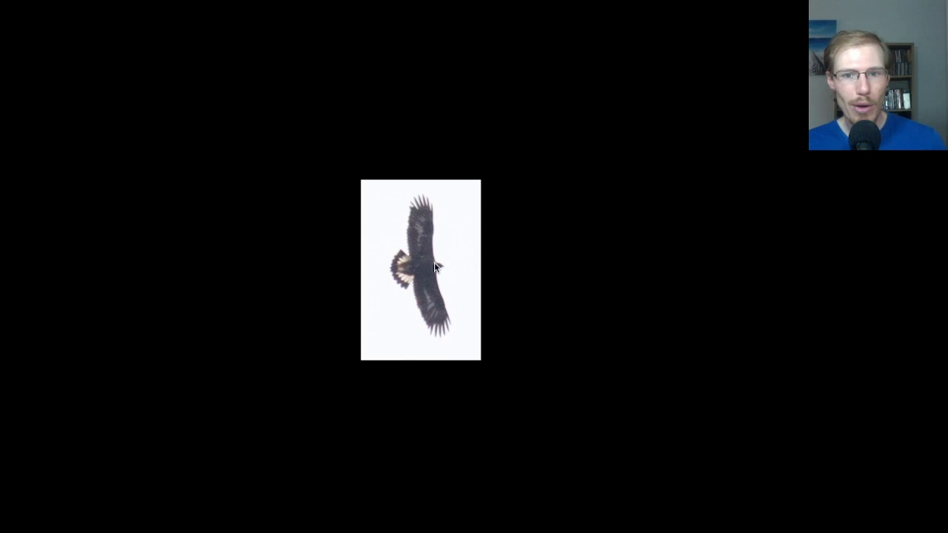
mouse_move(607, 254)
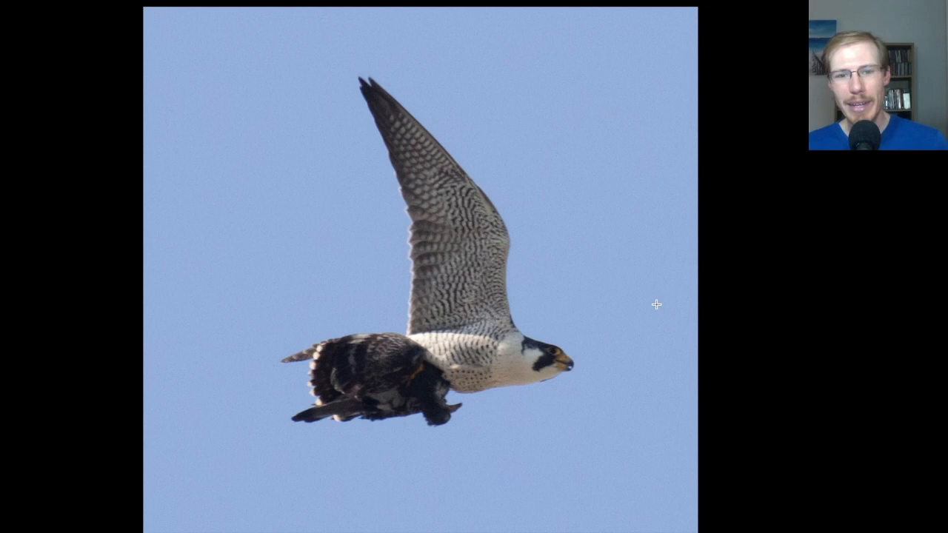
mouse_move(818, 362)
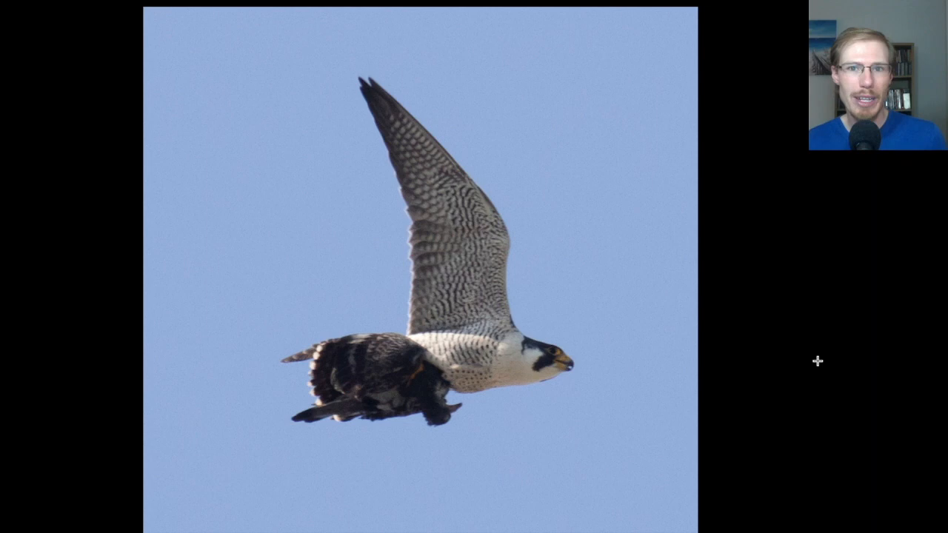